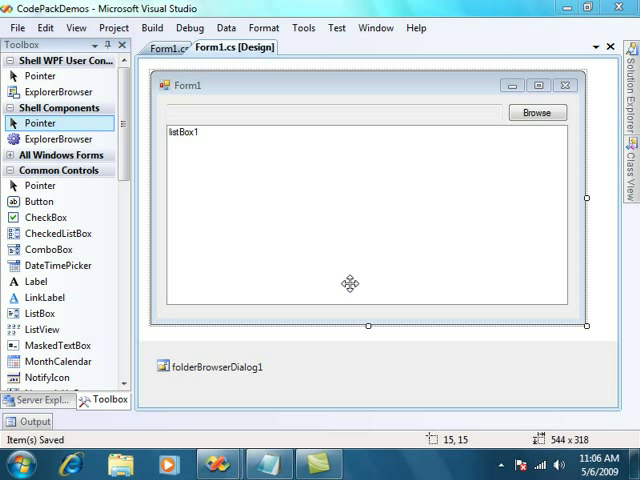
mouse_move(353, 279)
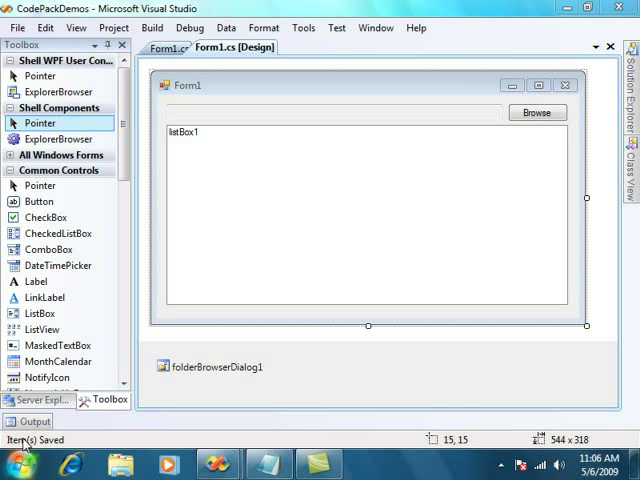
mouse_move(328, 284)
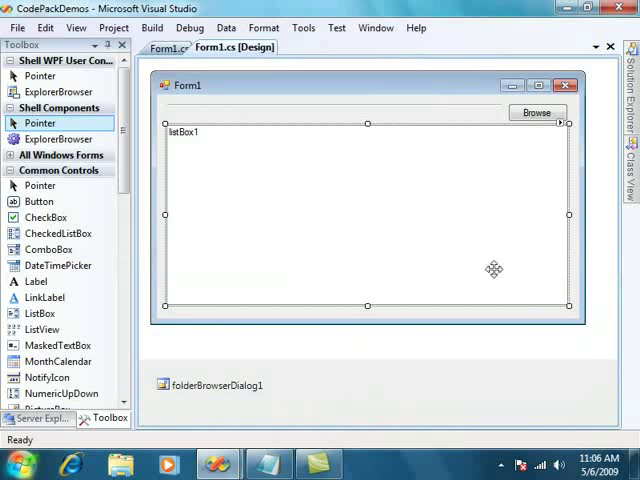
mouse_move(418, 248)
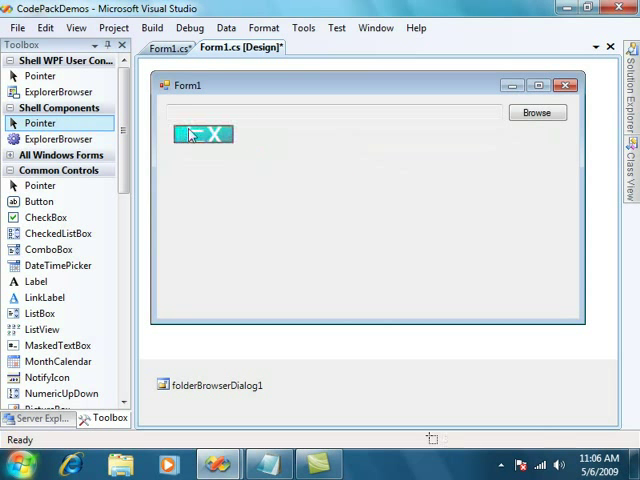
- Place an ExplorerBrowser control on Form1 below the Browse row and enlarge it
left_click(202, 134)
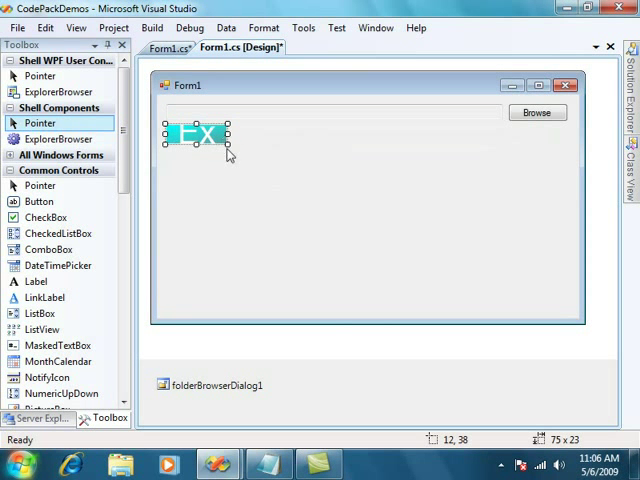
left_click_drag(229, 141, 567, 278)
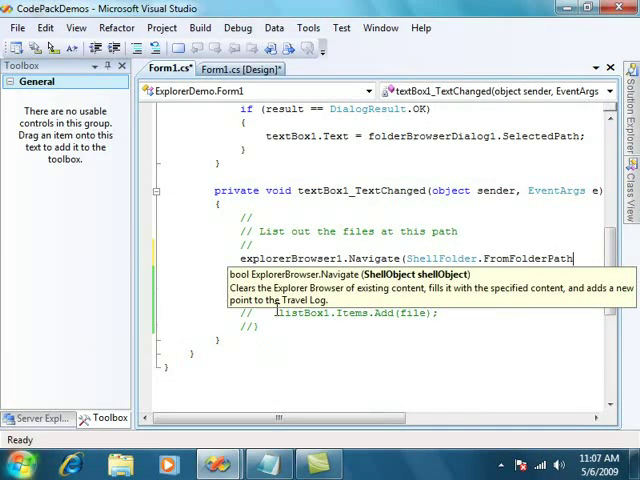
- Add explorerBrowser1.Navigate(ShellFolder.FromFolderPath(textBox1.Text)) to textBox1_TextChanged, commenting out the listBox1 code
type("text")
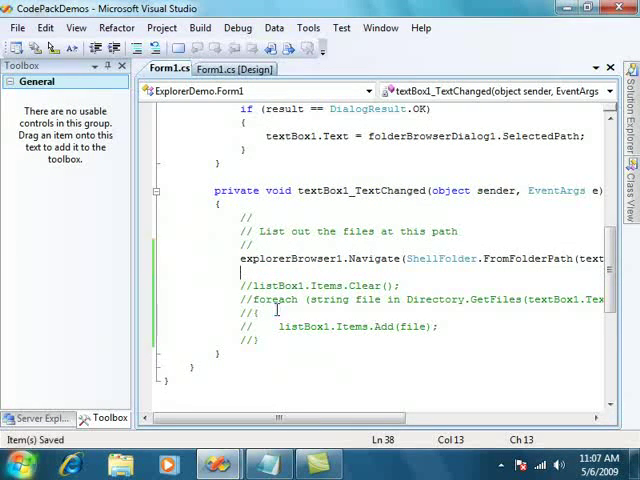
scroll("down", 3)
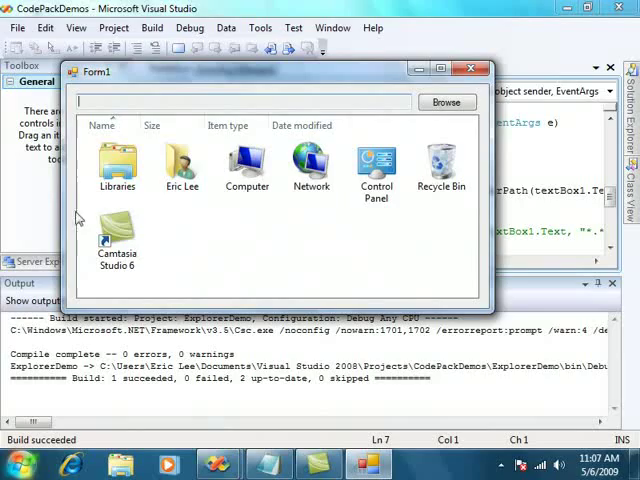
mouse_move(220, 213)
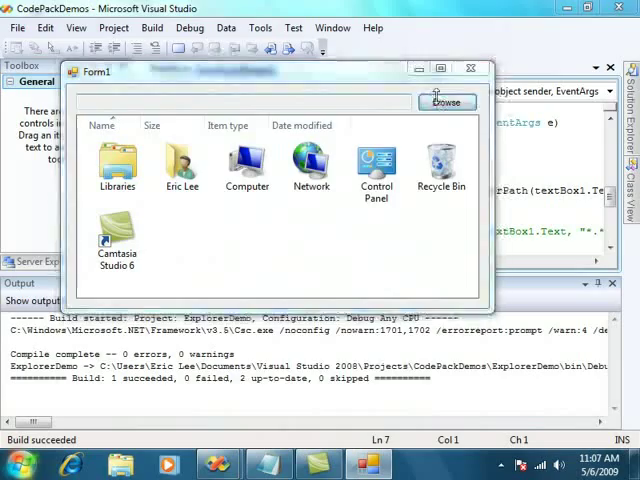
- Browse to the Downloads folder so the Explorer view lists its files
left_click(445, 101)
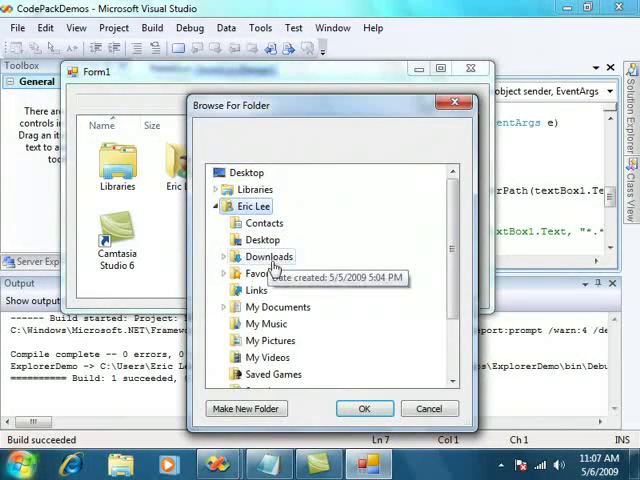
left_click(364, 408)
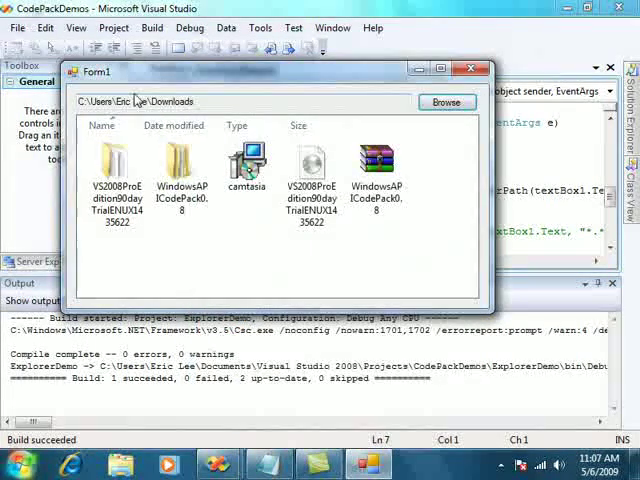
mouse_move(390, 228)
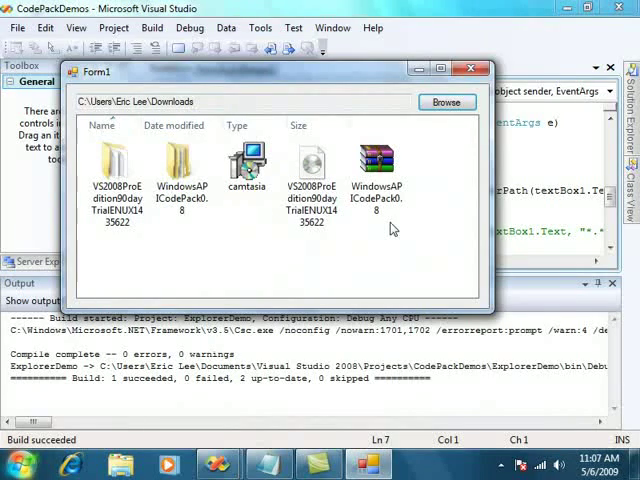
mouse_move(388, 228)
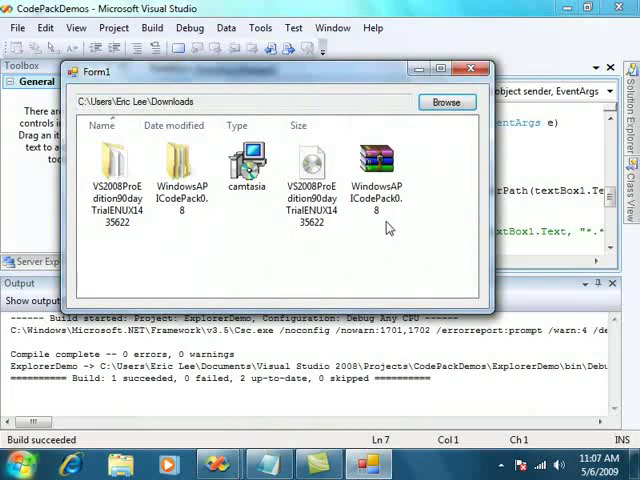